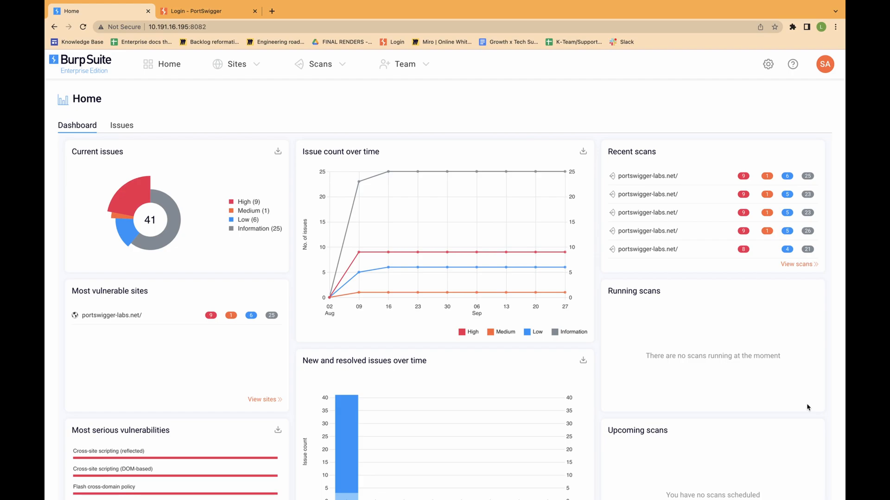
{"action": "mouse_move", "coordinate": [652, 177]}
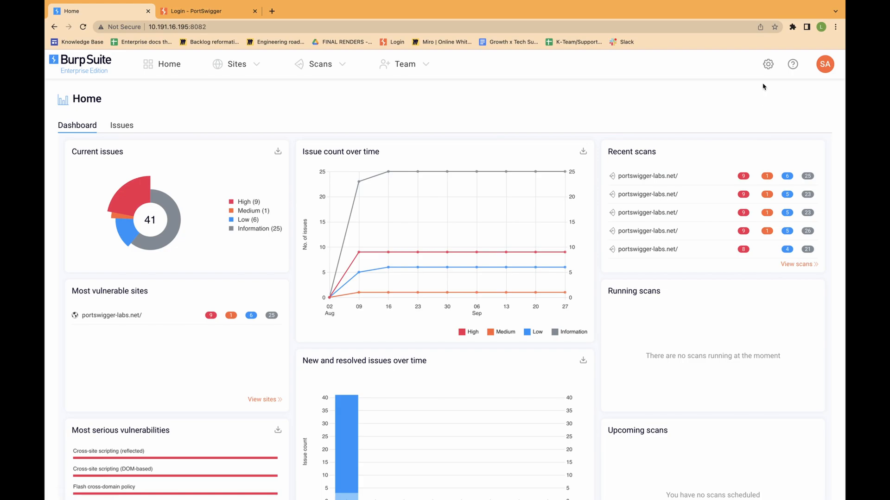
- Open the Scanning machines page from the settings gear menu
{"action": "left_click", "coordinate": [768, 64]}
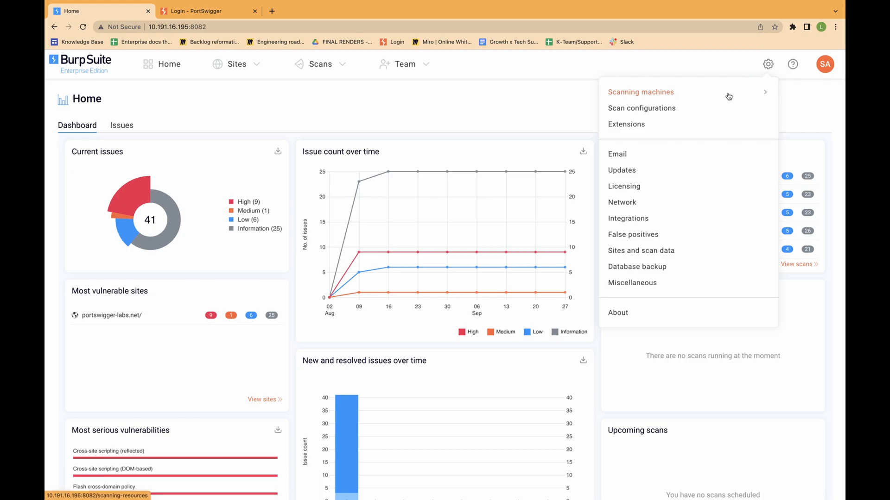
{"action": "left_click", "coordinate": [641, 92]}
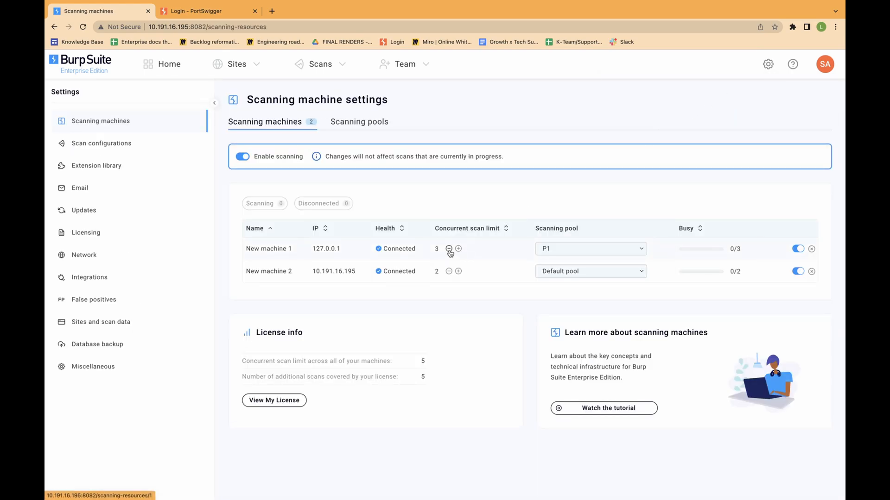
- Set New machine 1's concurrent scan limit to 4 (total 6), then go to the PortSwigger login page
{"action": "left_click", "coordinate": [449, 248]}
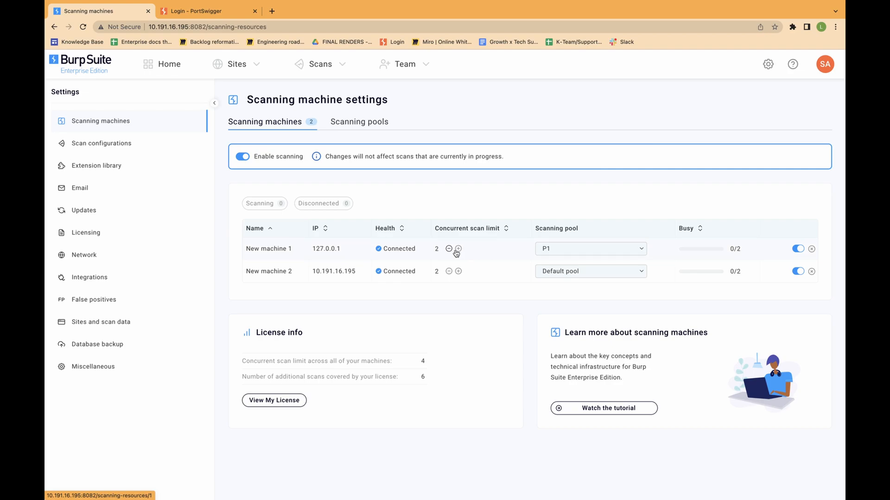
{"action": "left_click", "coordinate": [458, 248]}
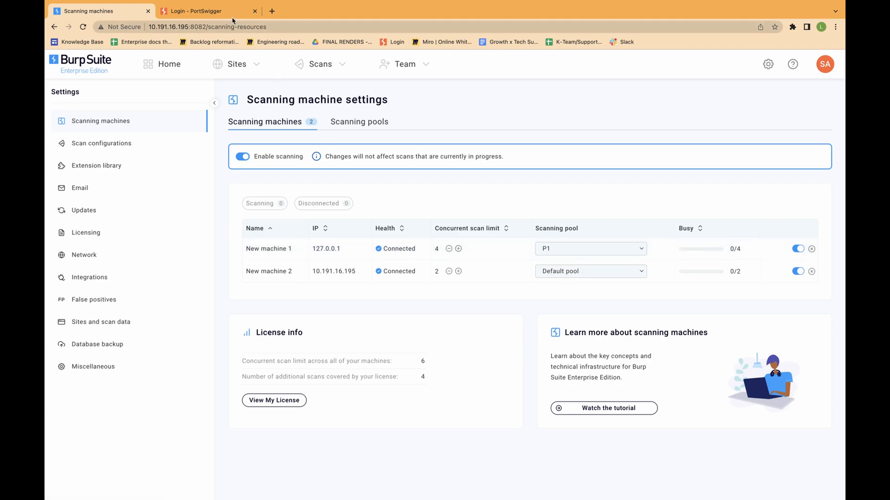
{"action": "left_click", "coordinate": [204, 11]}
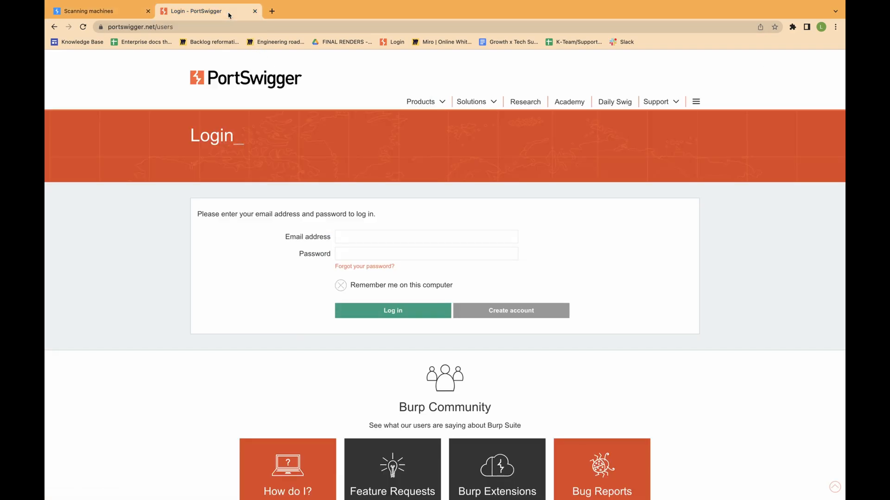